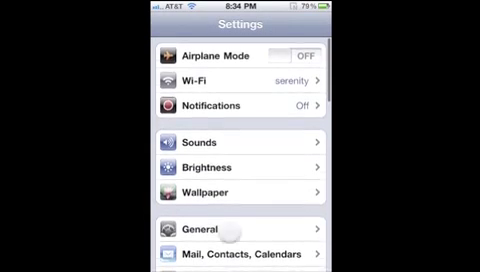
{"action": "scroll", "scroll_direction": "down", "scroll_amount": 3}
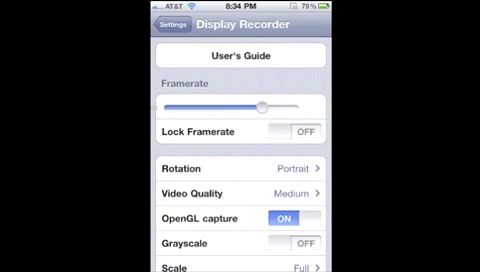
{"action": "scroll", "scroll_direction": "down", "scroll_amount": 3}
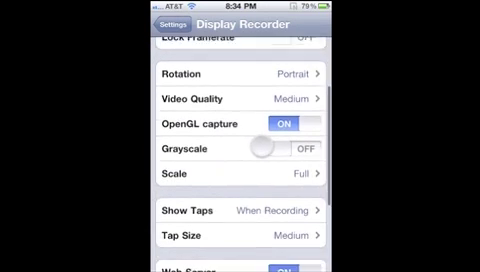
{"action": "scroll", "scroll_direction": "up", "scroll_amount": 3}
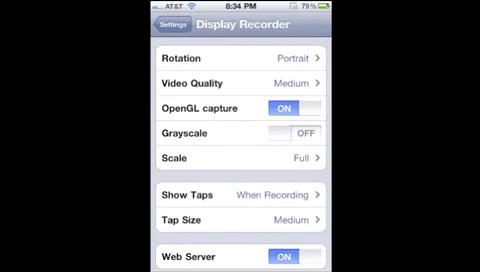
{"action": "scroll", "scroll_direction": "down", "scroll_amount": 3}
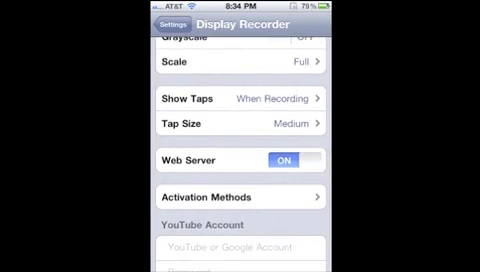